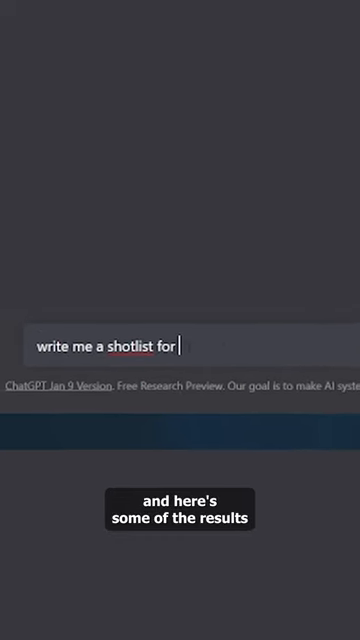
text(a cowboy in the wood)
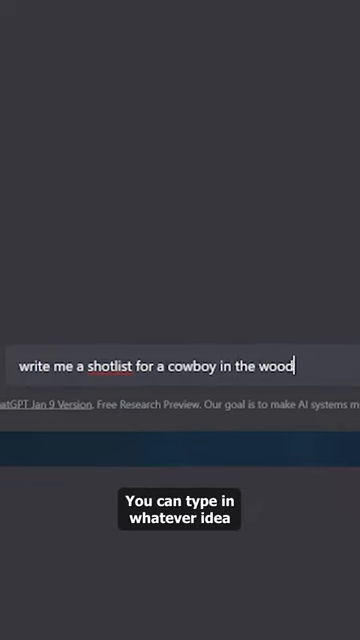